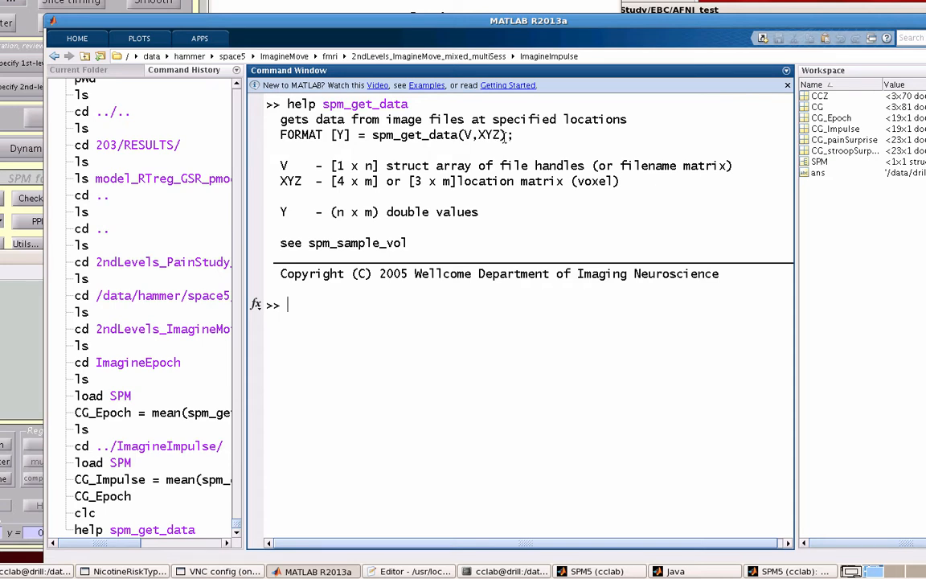
{"action": "mouse_move", "coordinate": [611, 180]}
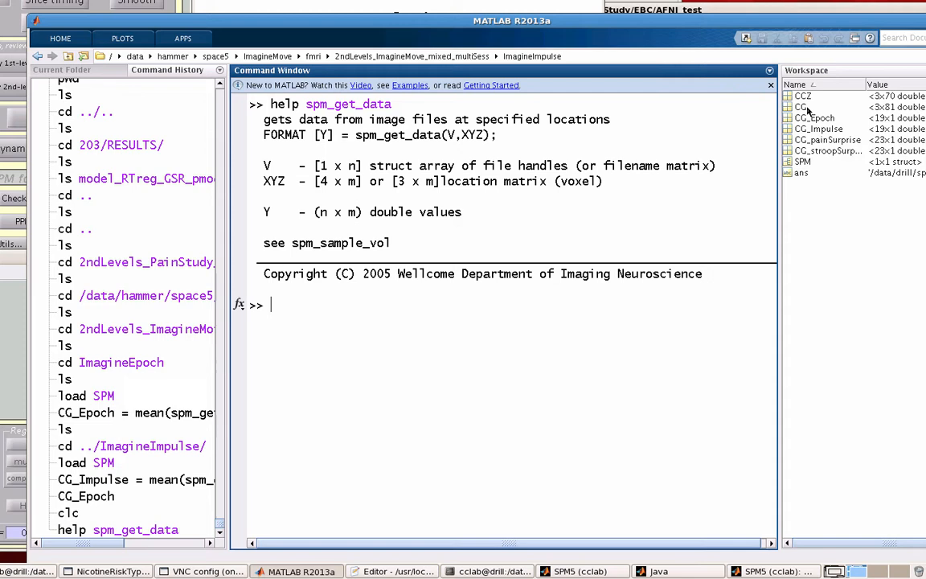
{"action": "mouse_move", "coordinate": [502, 354]}
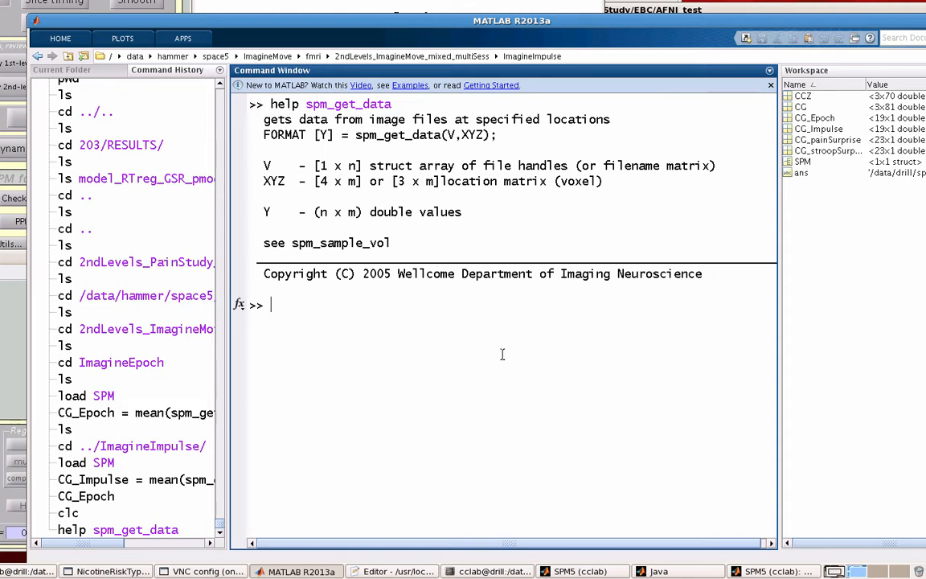
{"action": "mouse_move", "coordinate": [553, 341]}
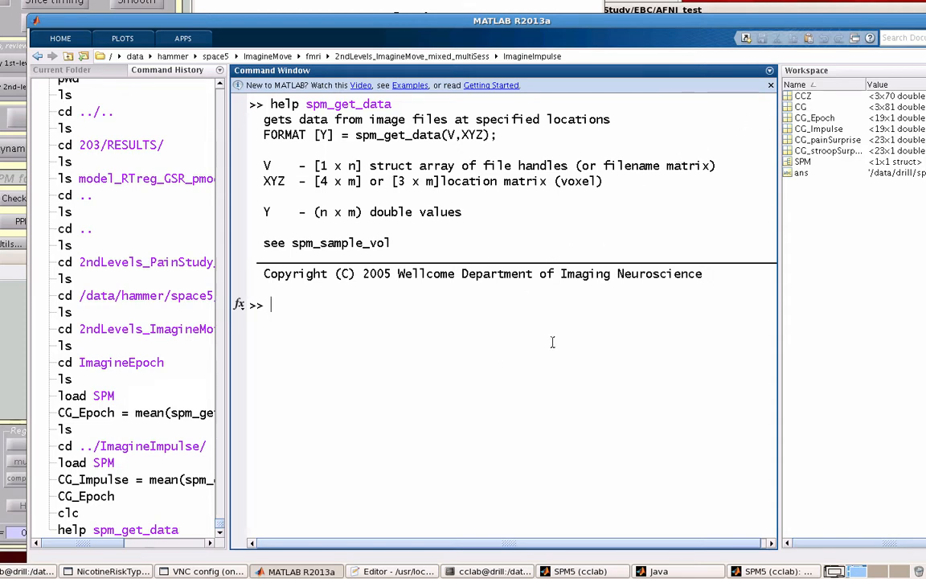
Step: List the ImagineImpulse results folder contents with ls (beta, con, mask, ResMS, RPV, SPM.mat, spmT files)
{"action": "type", "text": "ls"}
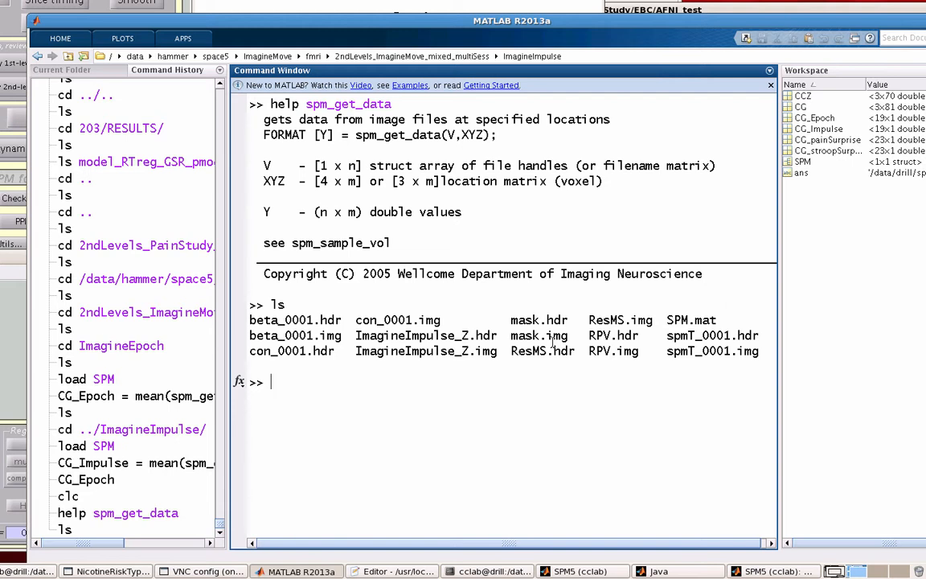
Step: Display SPM.xY.P, the 19 subject contrast image paths, and the first con_0013 path
{"action": "type", "text": "SPM.X"}
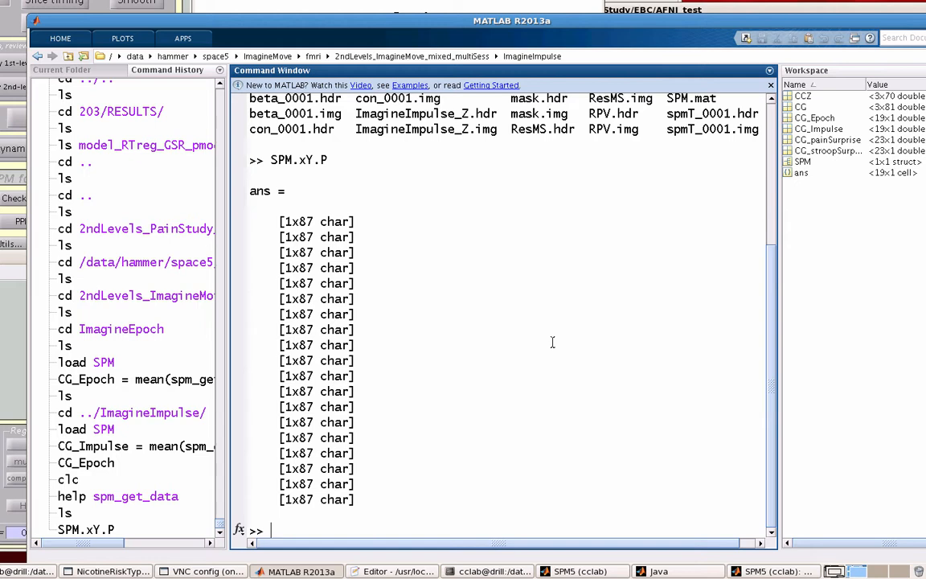
{"action": "type", "text": "SPM.xY.P"}
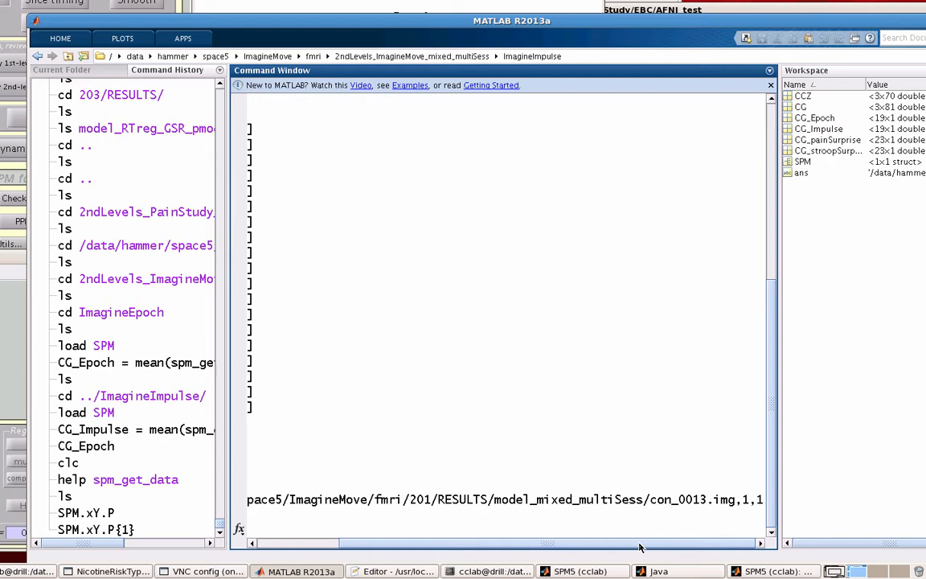
{"action": "mouse_move", "coordinate": [620, 548]}
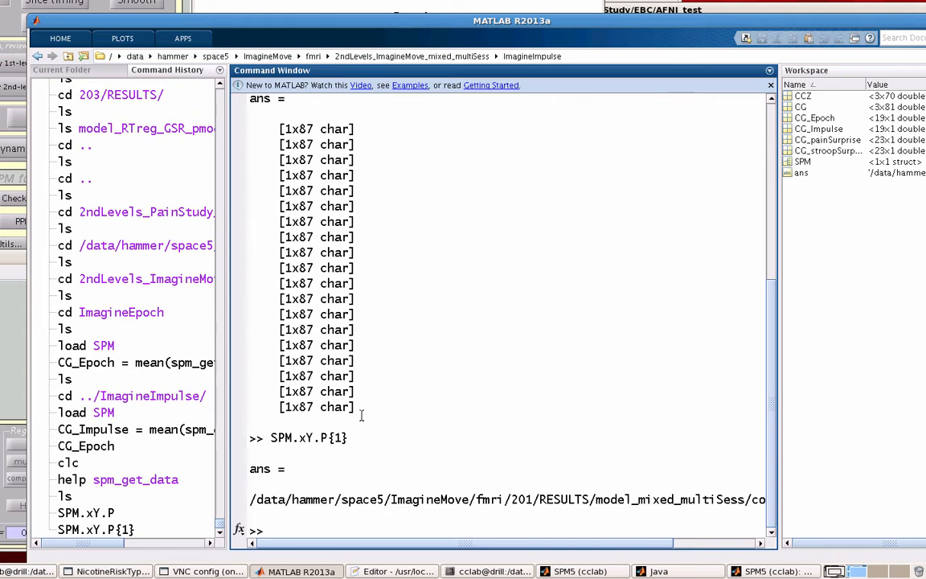
Step: Run mean(spm_get_data(SPM.xY.P, CG),2) to get a 19-value column of subject CG averages
{"action": "type", "text": "g"}
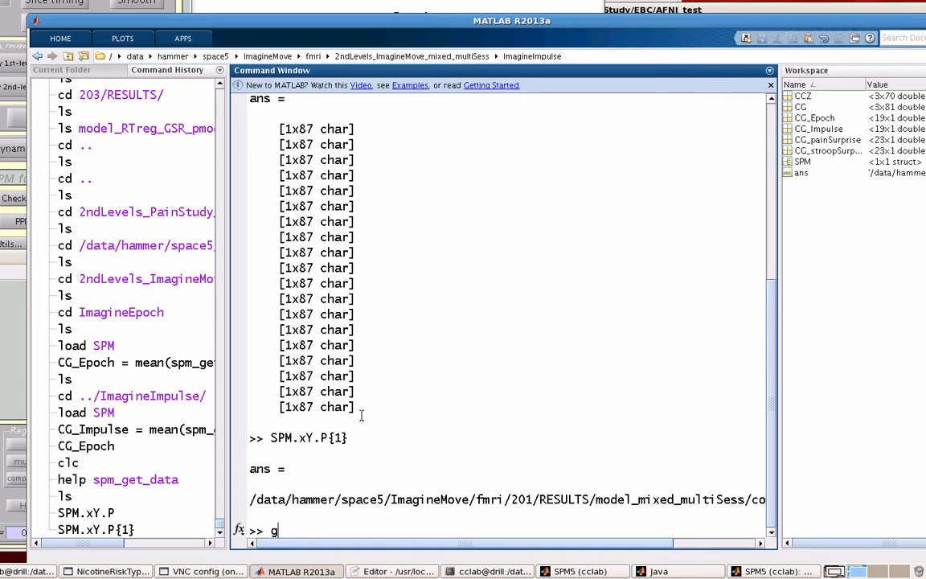
{"action": "type", "text": "pm_get_data("}
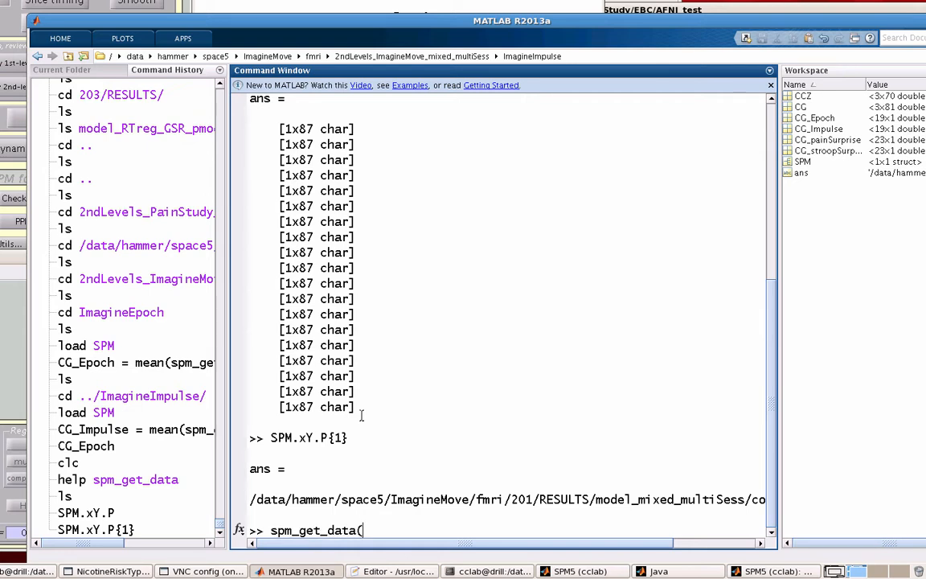
{"action": "type", "text": "SPM.x"}
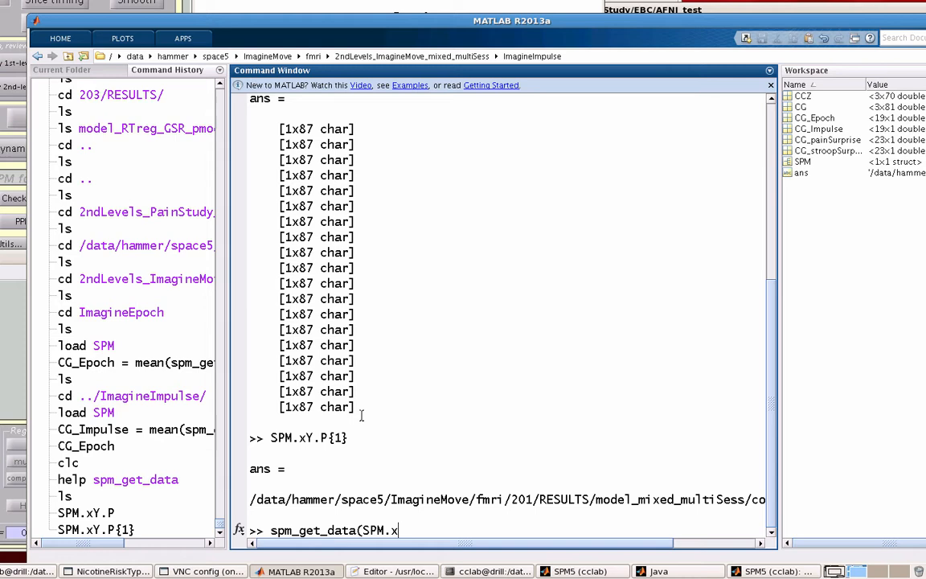
{"action": "type", "text": "Y.P, C"}
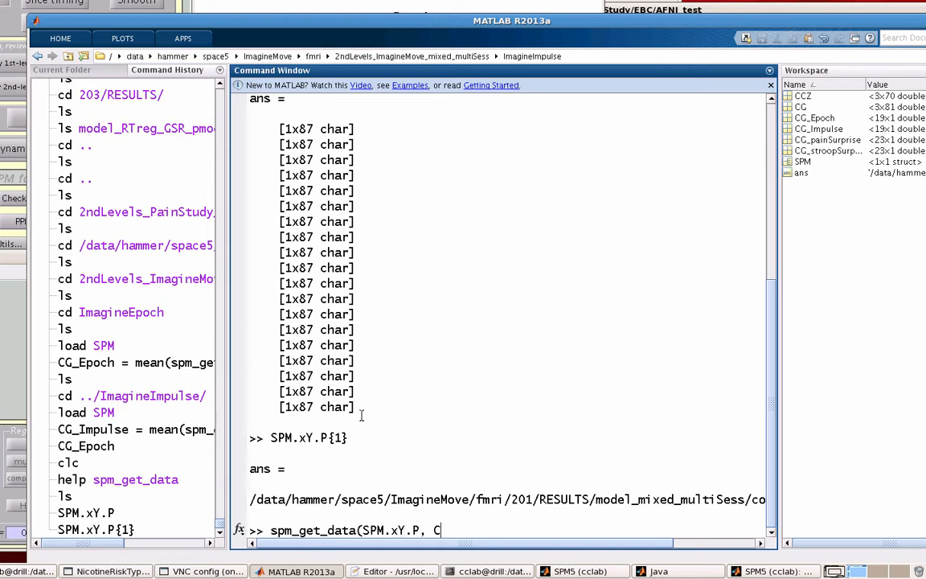
{"action": "type", "text": "G)"}
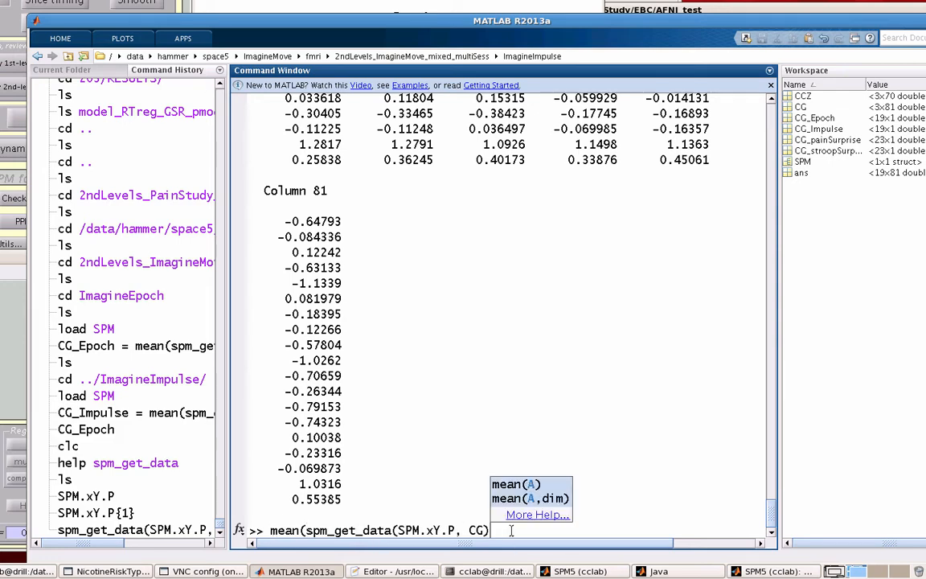
{"action": "type", "text": ",2)"}
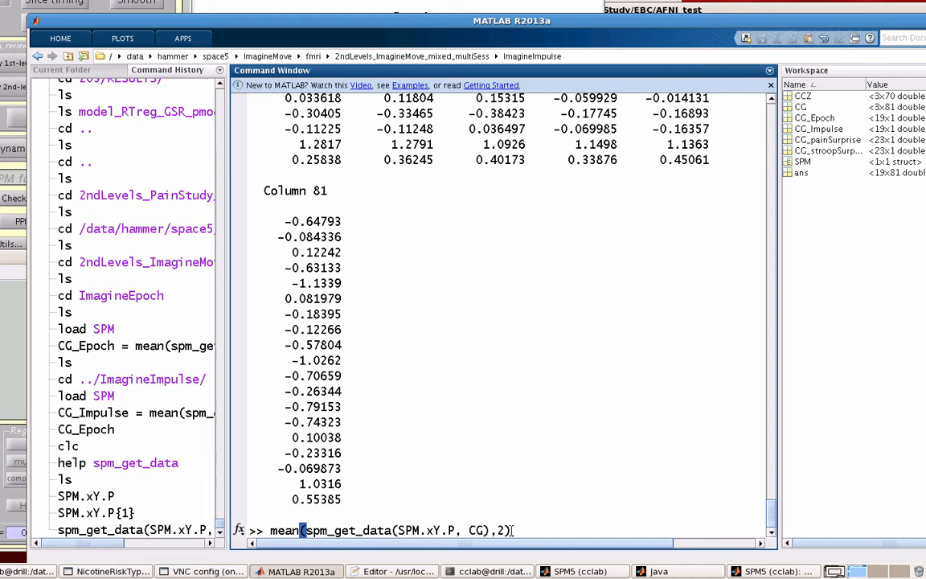
{"action": "mouse_move", "coordinate": [574, 469]}
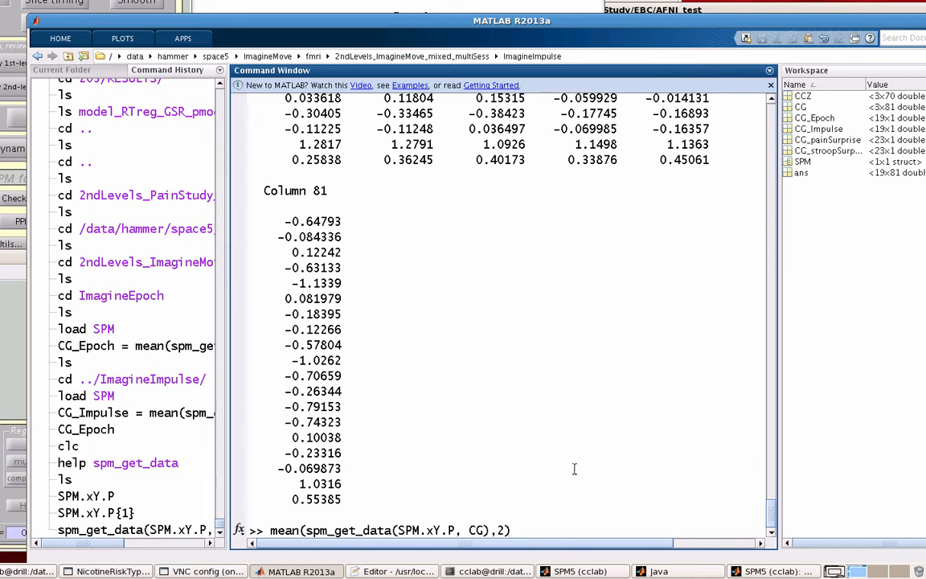
{"action": "triple_click", "coordinate": [389, 531]}
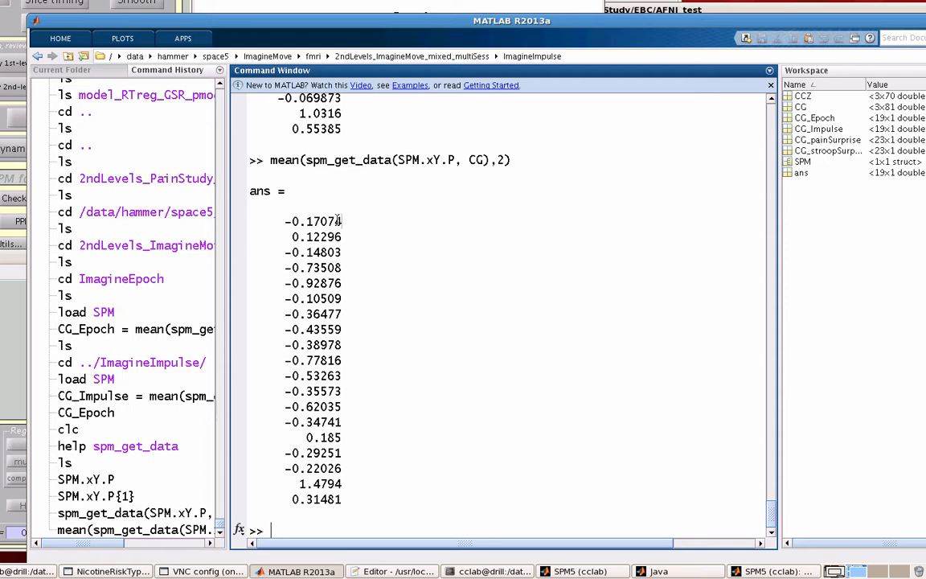
{"action": "mouse_move", "coordinate": [352, 228]}
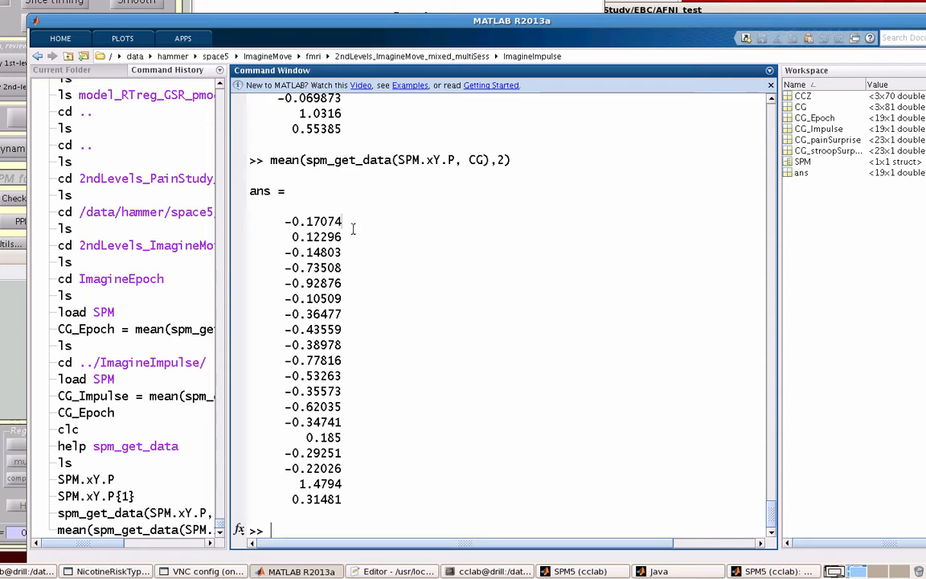
Step: Run [h, p, ci, stats] = ttest(ans) on the 19 averages, giving t = -1.8913, p = 0.074787
{"action": "type", "text": "[h, p, ci, stats] = ttest("}
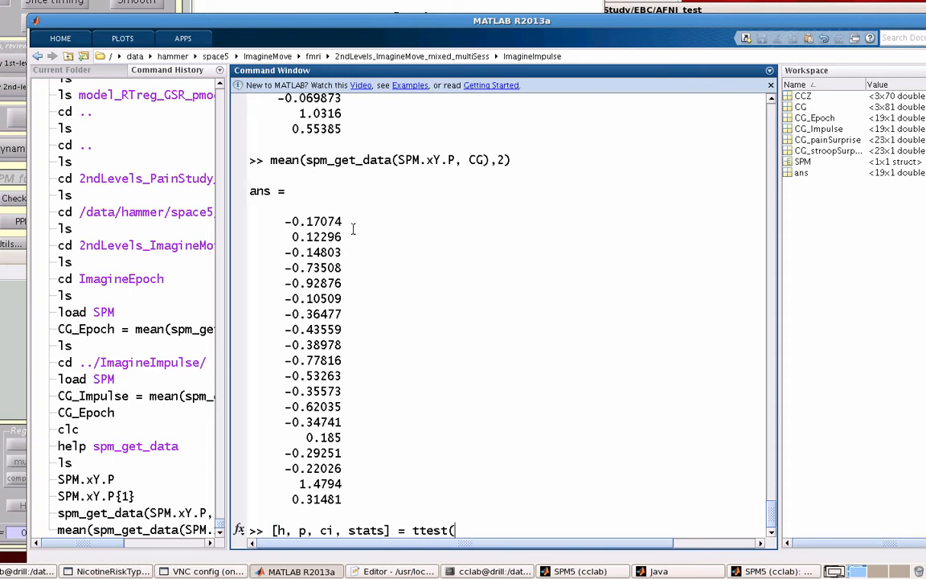
{"action": "type", "text": "a"}
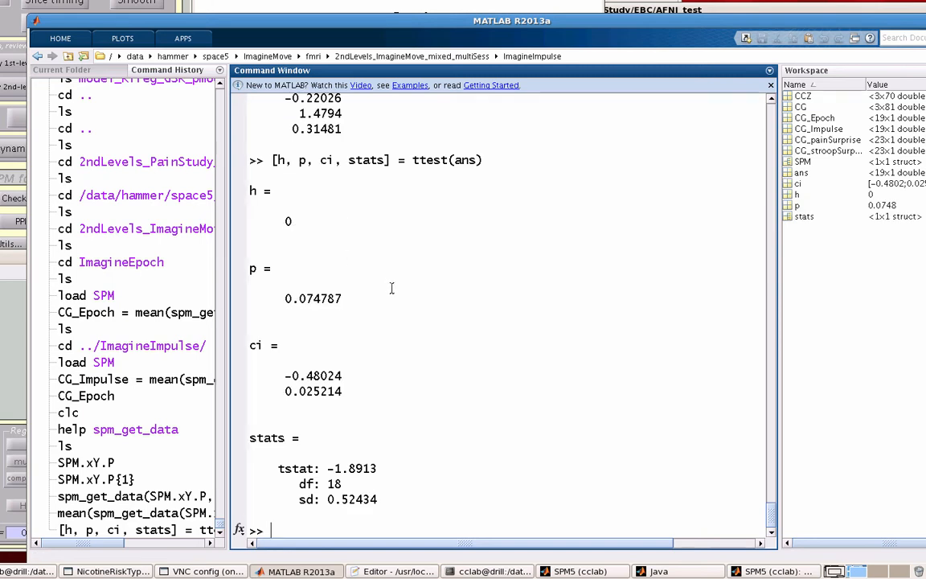
{"action": "mouse_move", "coordinate": [350, 383]}
{"action": "type", "text": "cd"}
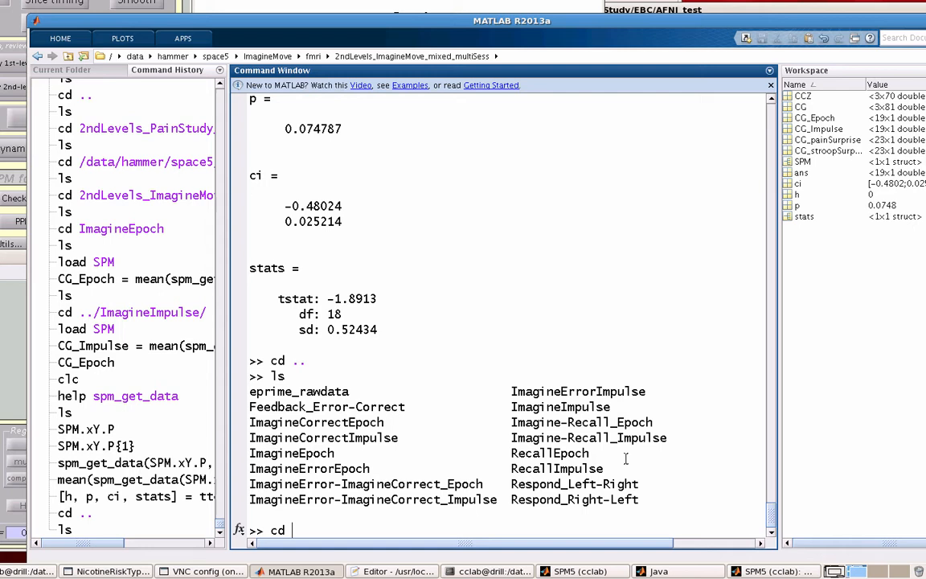
Step: Move into the ImagineEpoch folder and load its SPM design
{"action": "type", "text": "ImagineEpoch"}
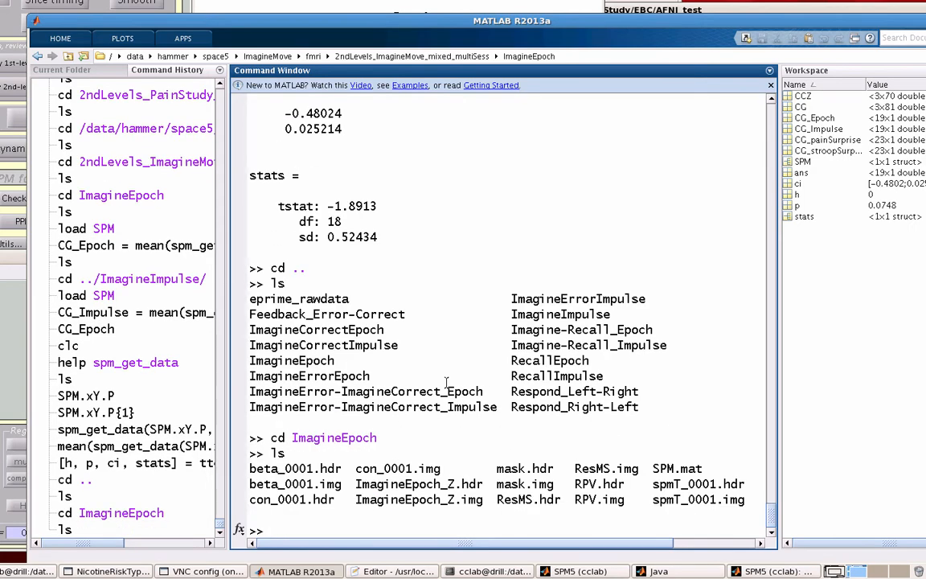
{"action": "type", "text": "load SPM"}
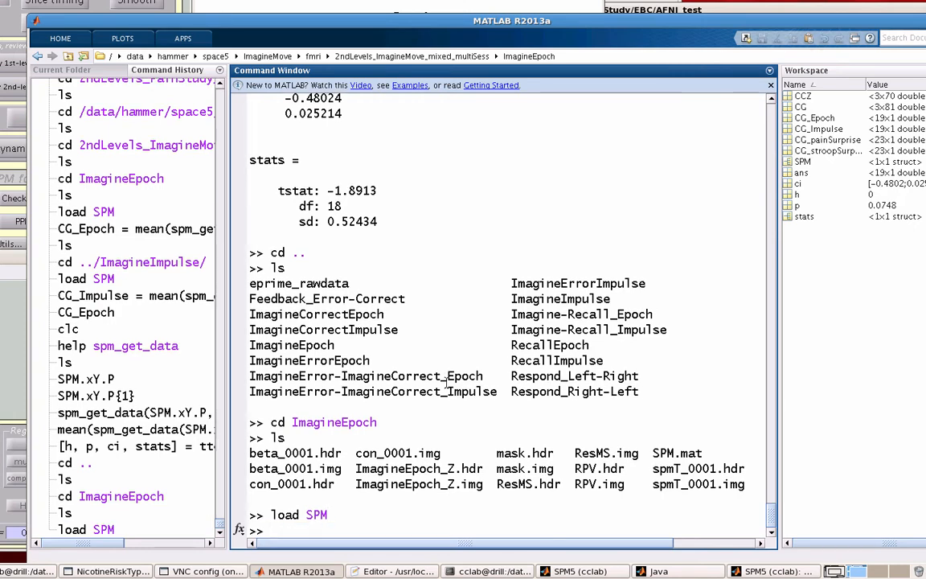
Step: Compute CG_Epoch = mean(spm_get_data(SPM.xY.P, CG),2), the 19 per-subject CG averages
{"action": "type", "text": "C"}
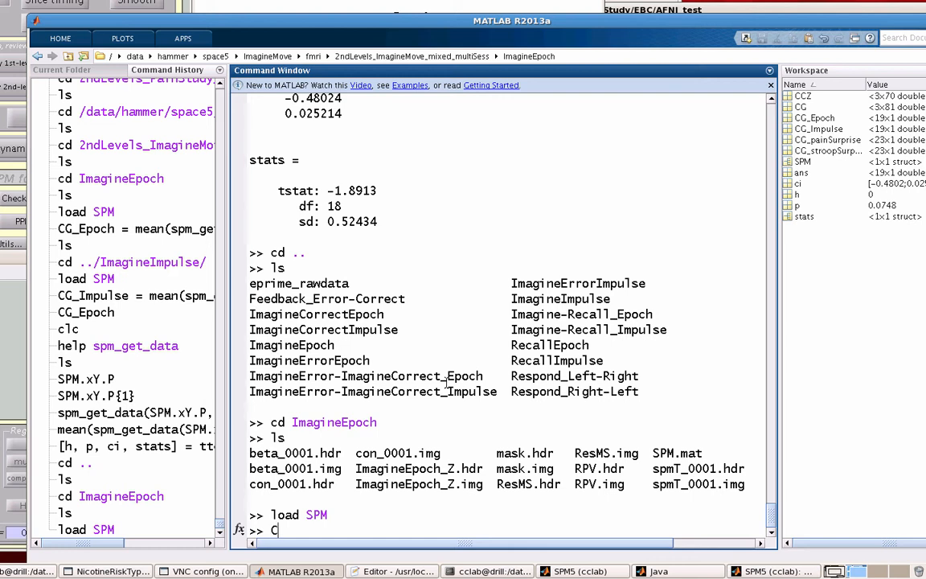
{"action": "type", "text": "G_Im"}
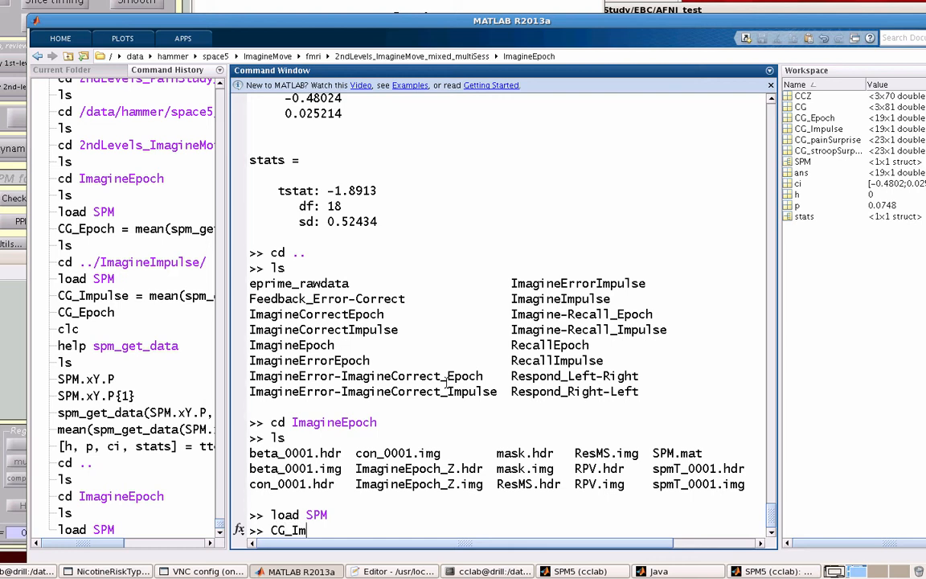
{"action": "key", "text": "BackSpace"}
{"action": "type", "text": "Epoch ="}
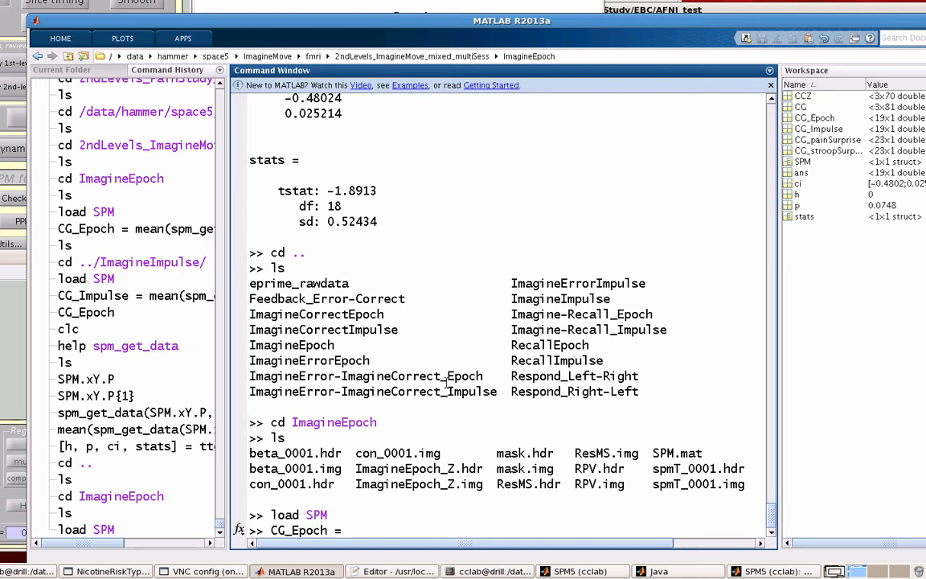
{"action": "type", "text": "mean(spm"}
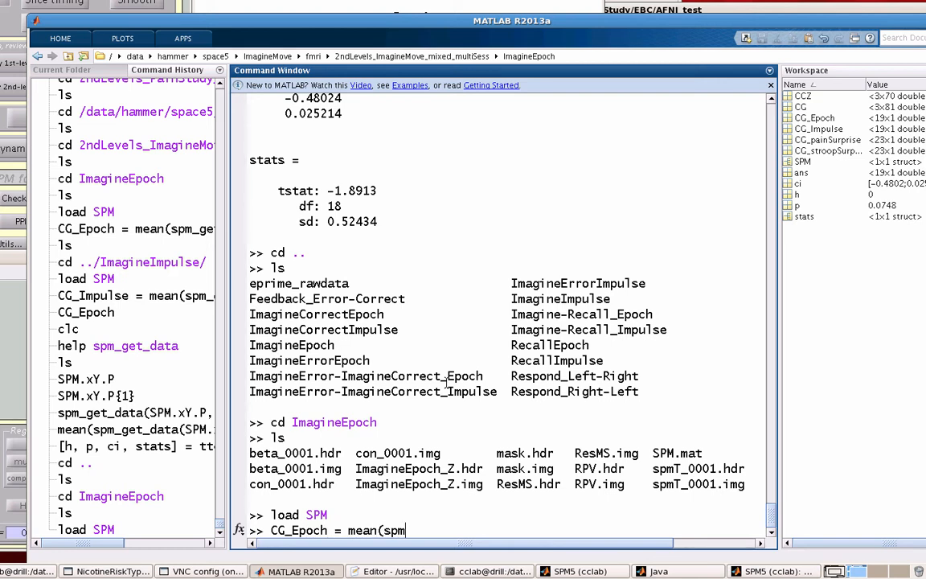
{"action": "type", "text": "_get"}
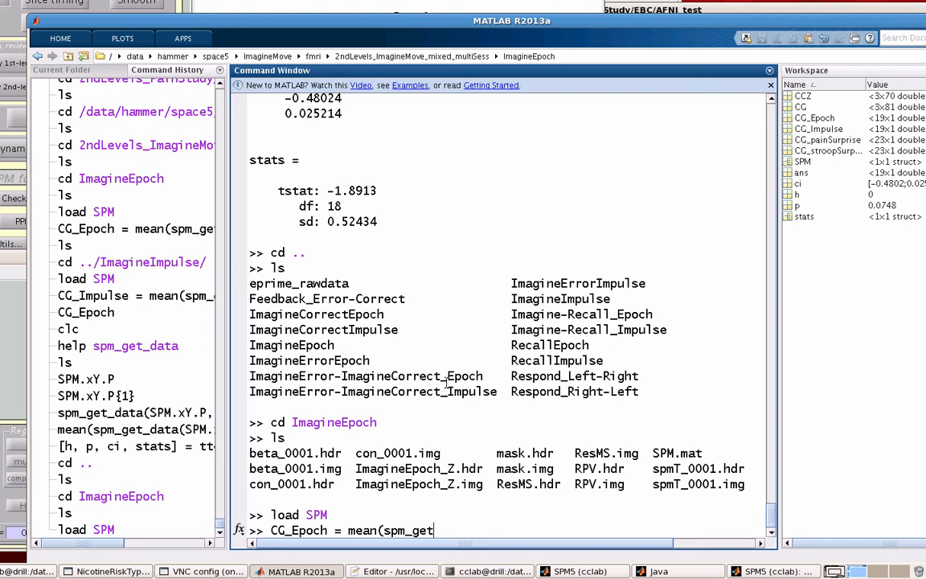
{"action": "type", "text": "_data("}
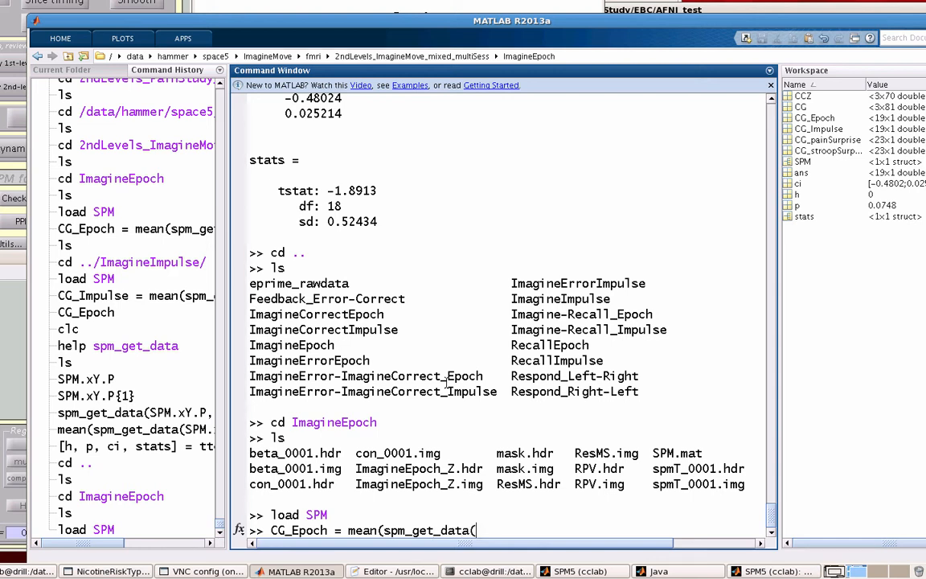
{"action": "type", "text": "SPM.xY.P,"}
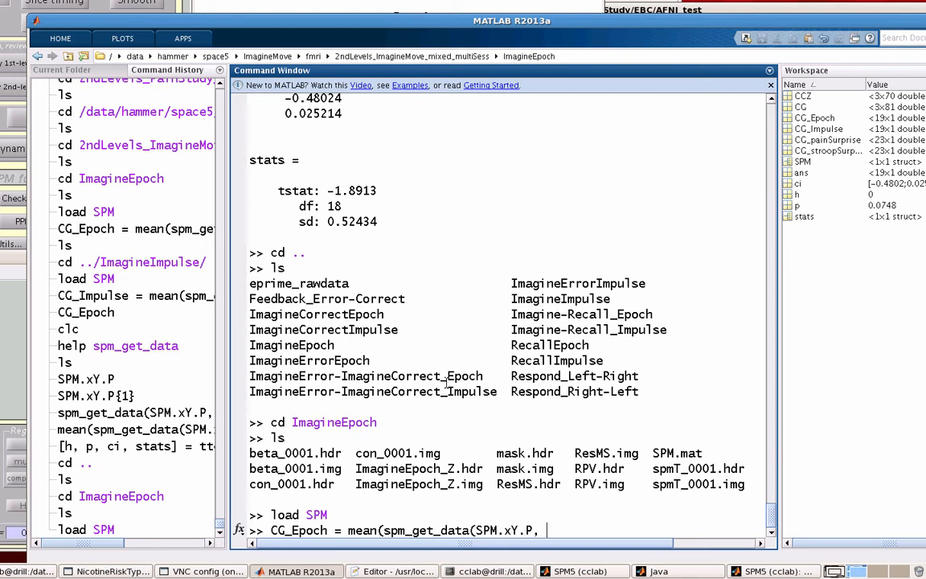
{"action": "type", "text": "CG),2"}
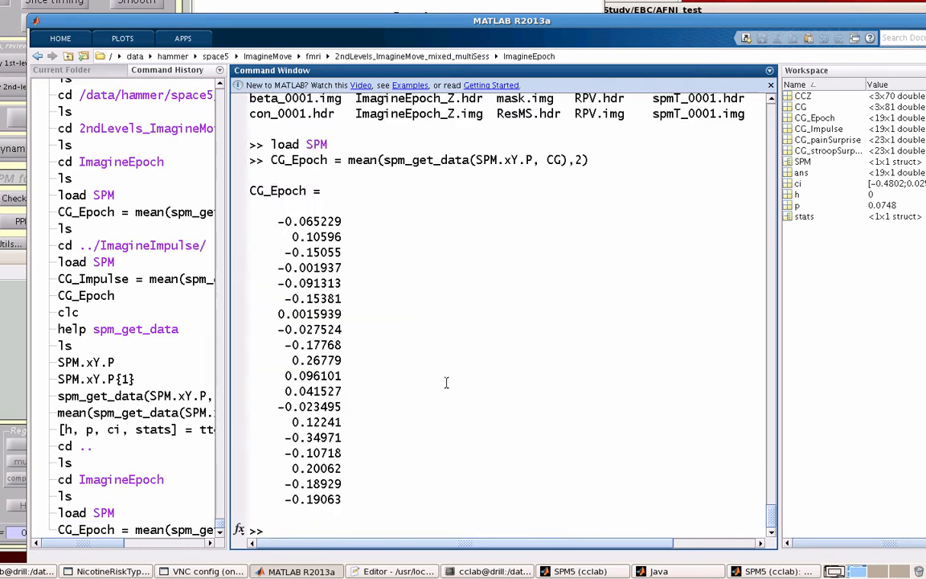
Step: Switch to the ImagineImpulse folder, load SPM, and compute CG_Impulse as the per-subject CG averages
{"action": "type", "text": "cd"}
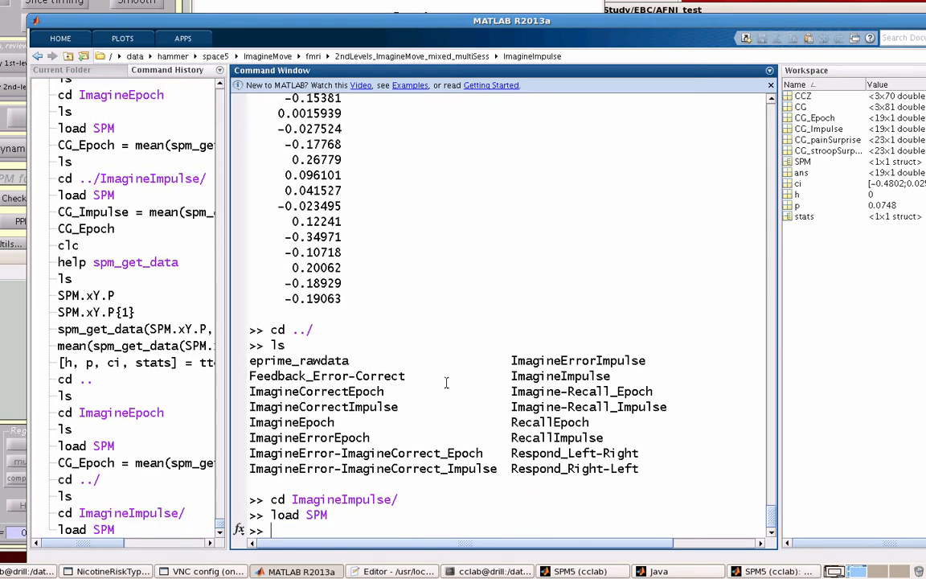
{"action": "type", "text": "CG_Epoch = mean(spm_get_data(SPM.xY.P, CG),2)"}
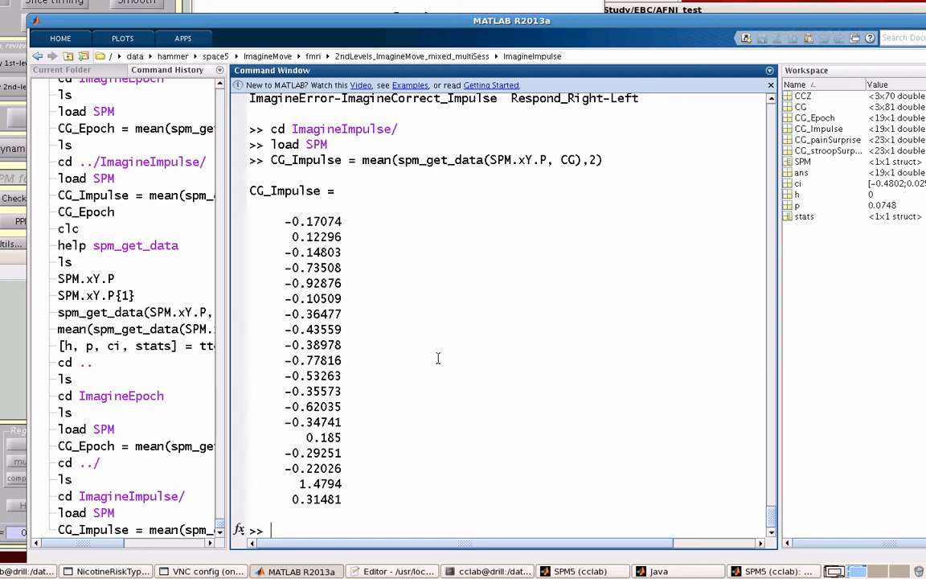
Step: Run [h, p, ci, stats] = ttest(CG_Epoch, CG_Impulse), giving p = 0.18797, tstat 1.3686 with 18 df
{"action": "type", "text": "[h"}
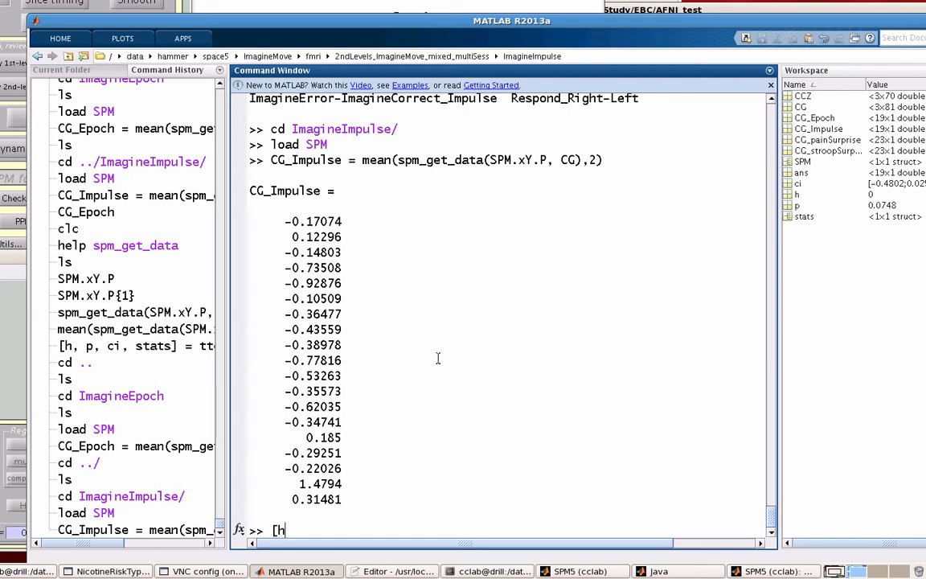
{"action": "type", "text": ", p, ci, stats] ="}
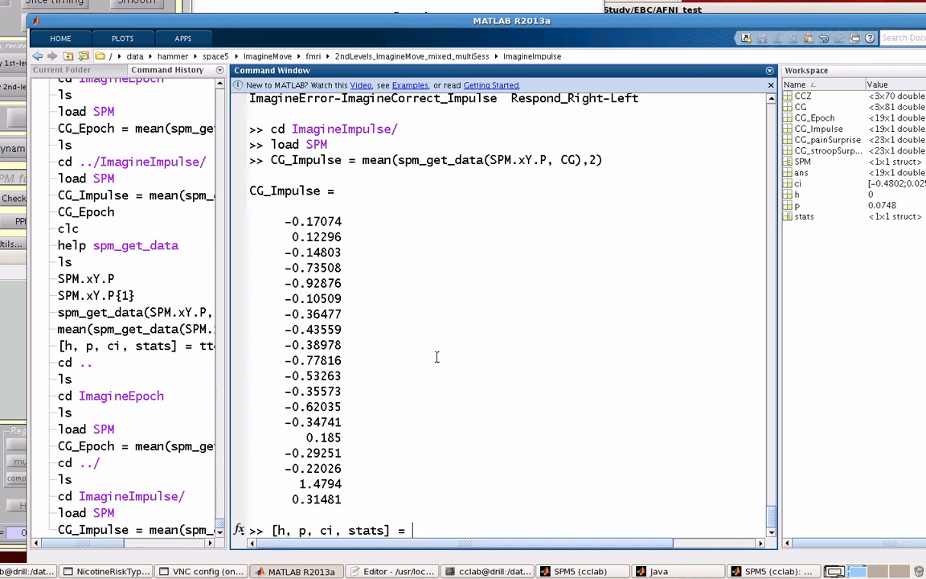
{"action": "type", "text": "ttest(CG"}
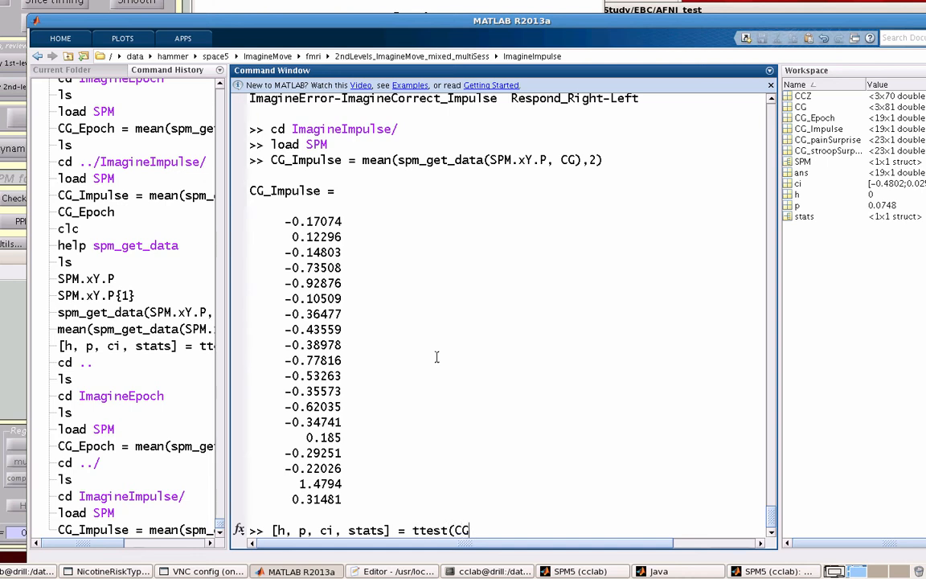
{"action": "type", "text": "_Epoch"}
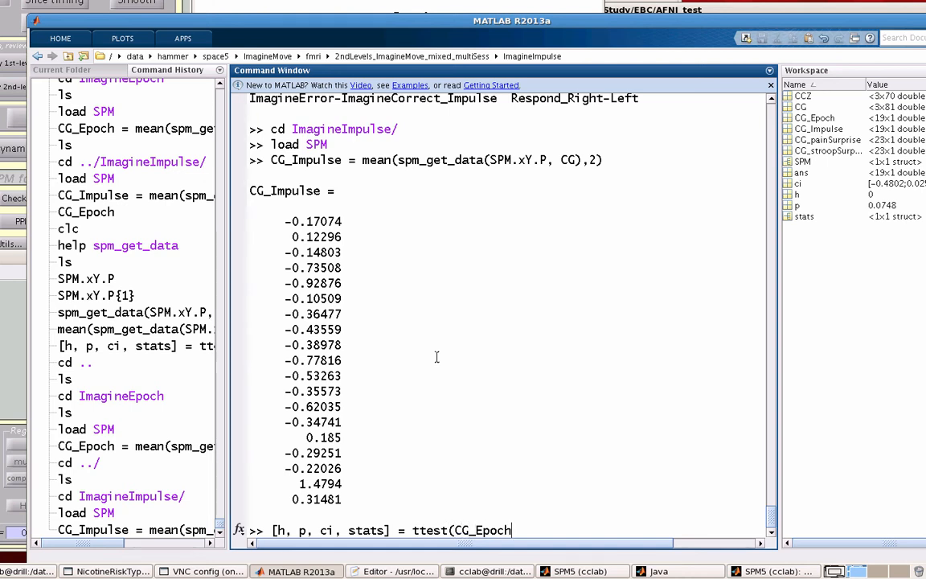
{"action": "type", "text": ", CG_Impu"}
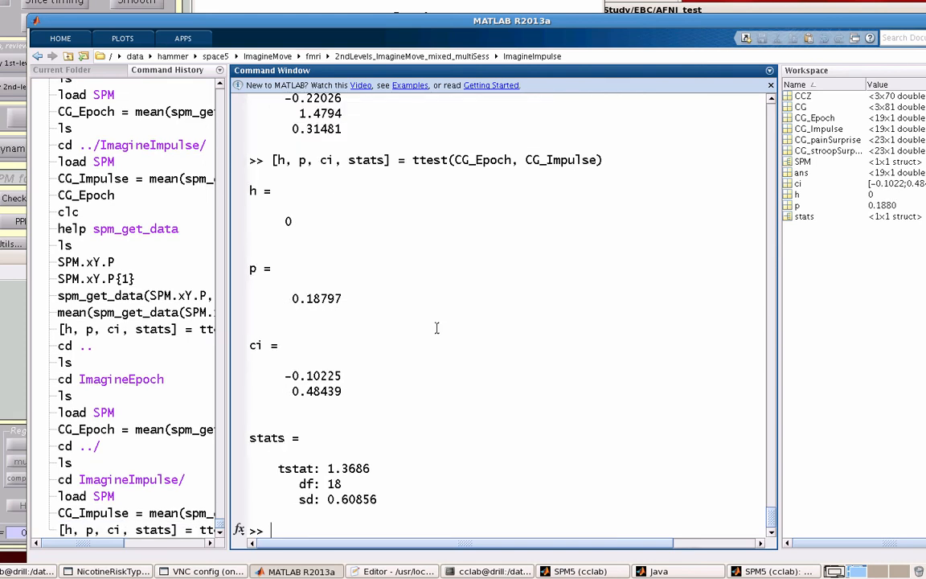
{"action": "mouse_move", "coordinate": [406, 306]}
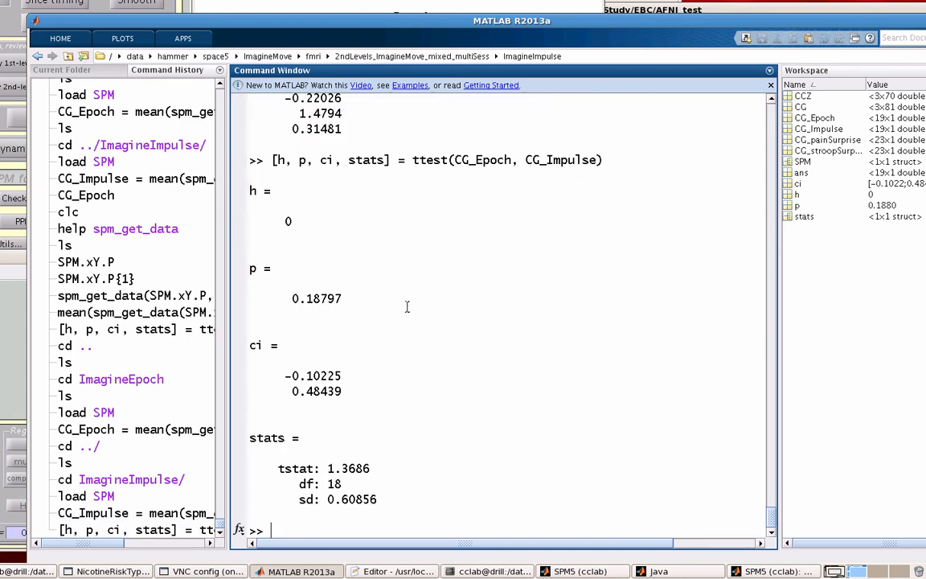
{"action": "double_click", "coordinate": [315, 298]}
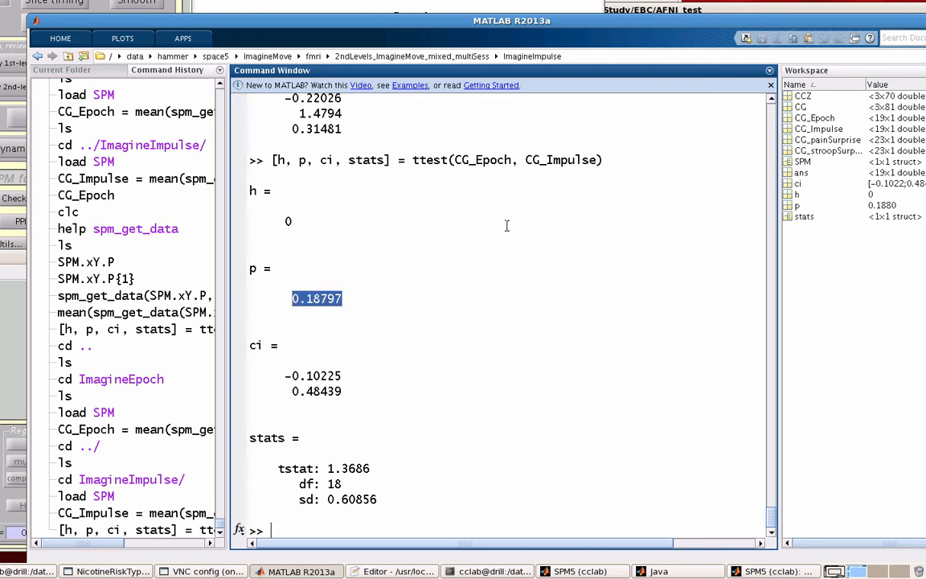
{"action": "mouse_move", "coordinate": [501, 235]}
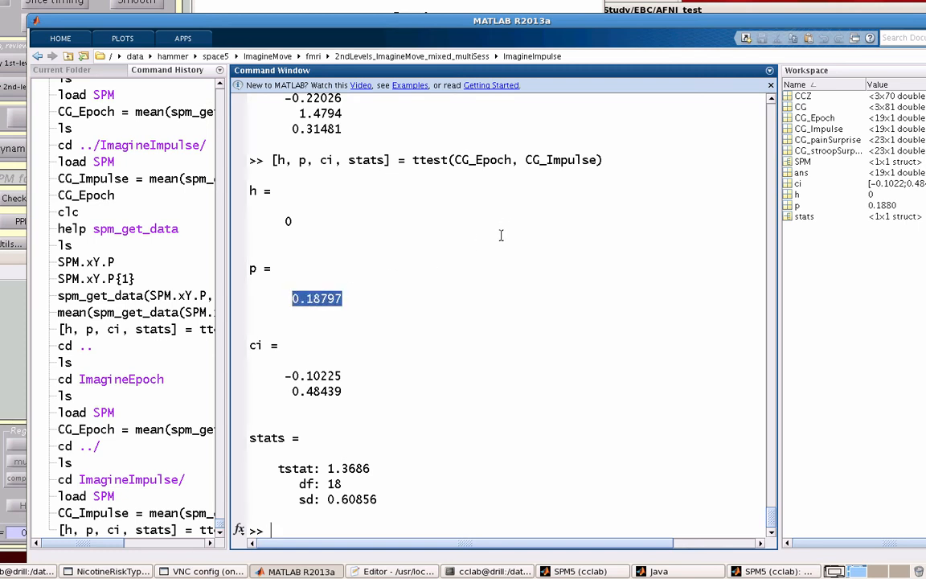